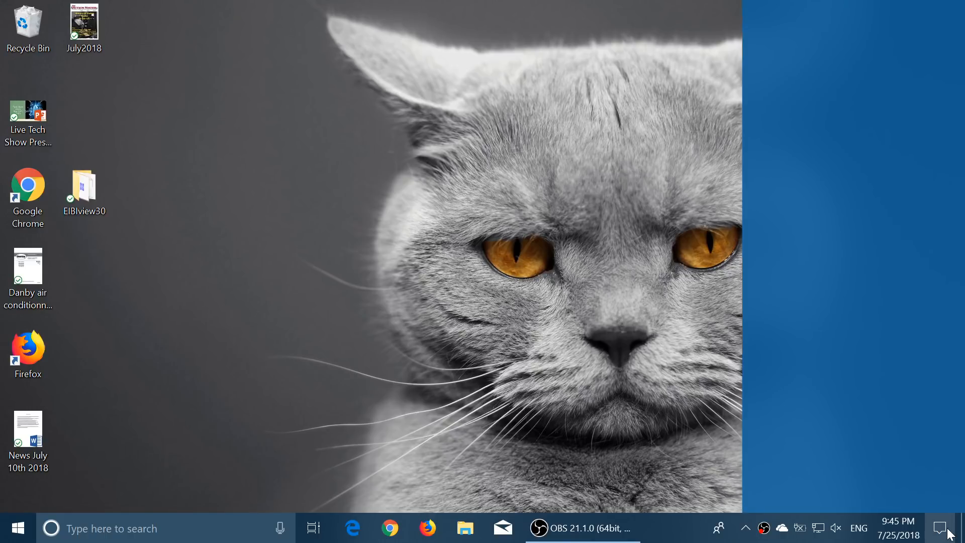
# - Open Action Center and clear all pending notifications
pyautogui.click(945, 528)
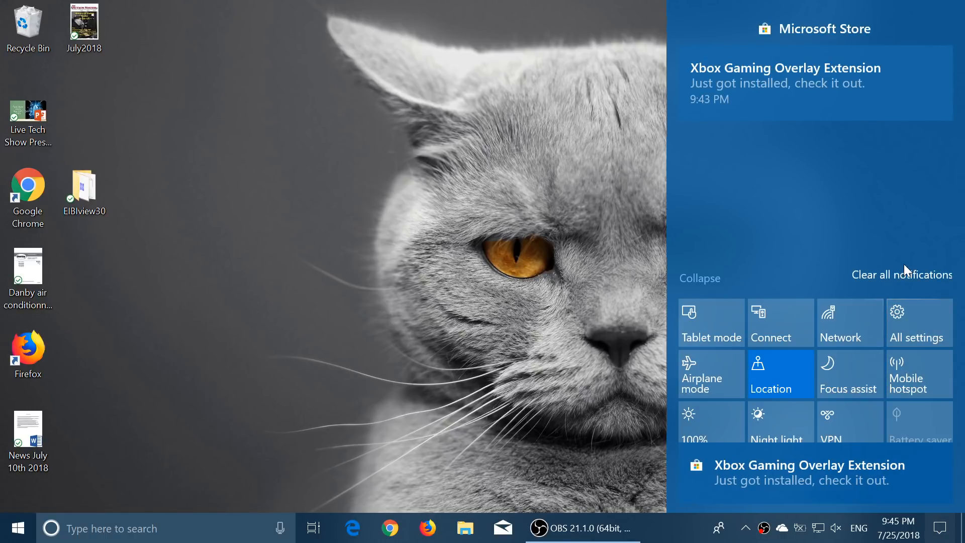
pyautogui.moveTo(916, 281)
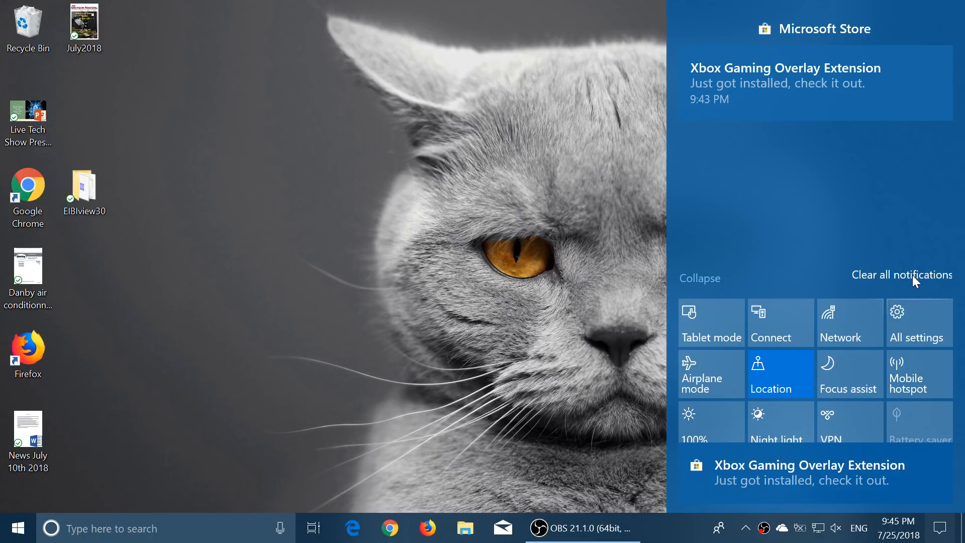
pyautogui.click(940, 528)
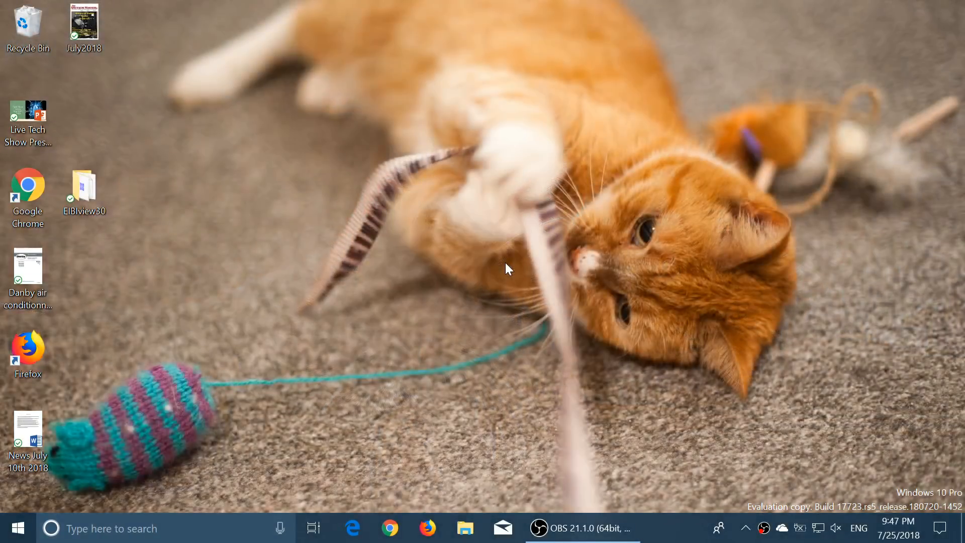
pyautogui.moveTo(566, 306)
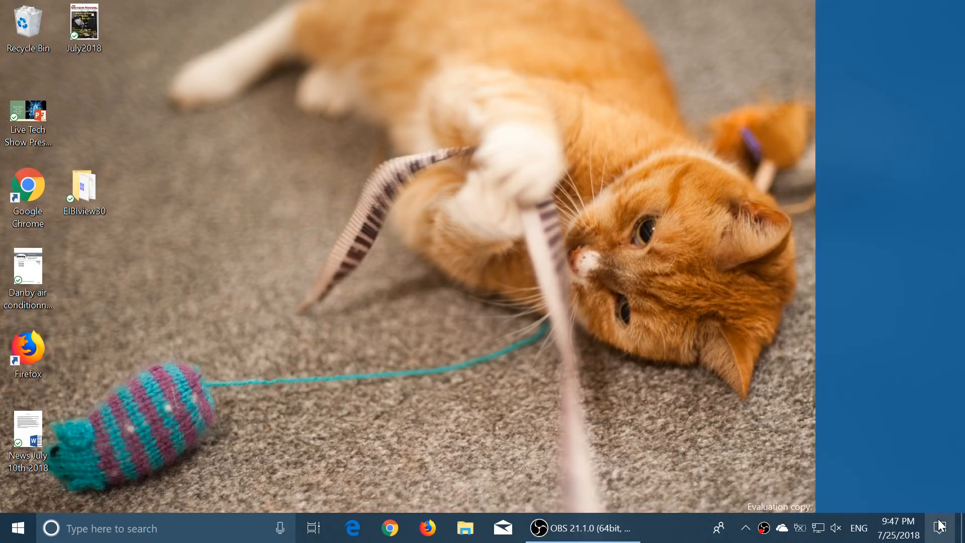
# - Turn tablet mode on from Action Center
pyautogui.click(941, 528)
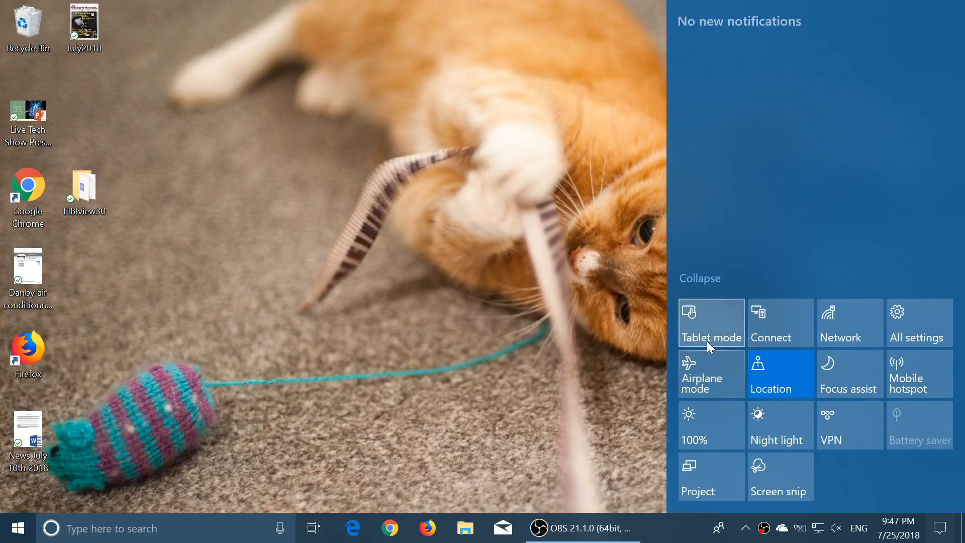
pyautogui.click(711, 323)
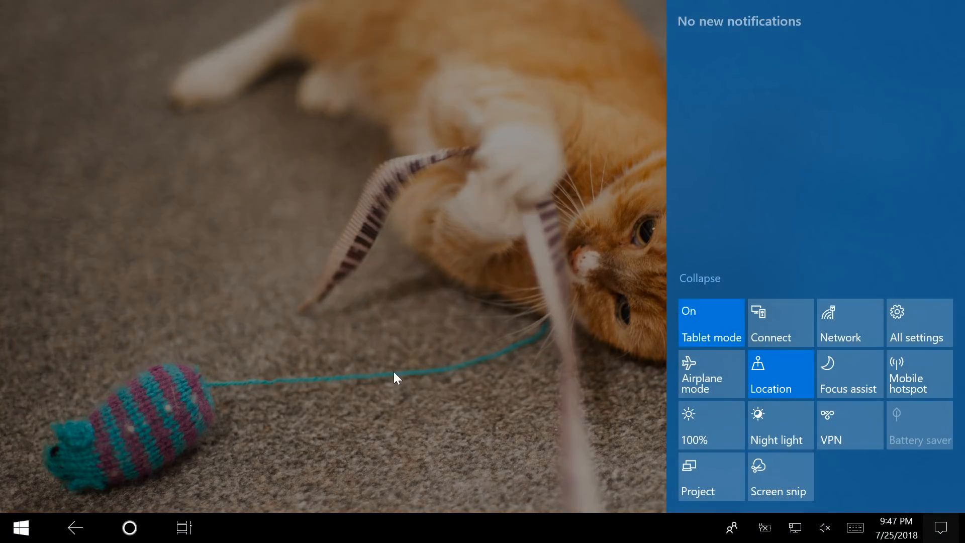
pyautogui.click(22, 528)
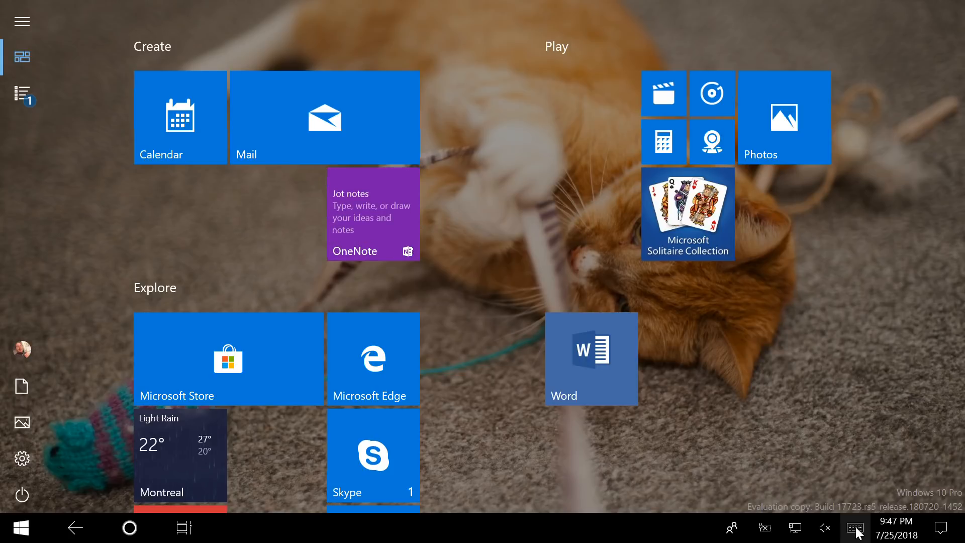
# - Browse smiley and people emoji on the touch keyboard, then reopen Action Center
pyautogui.click(857, 528)
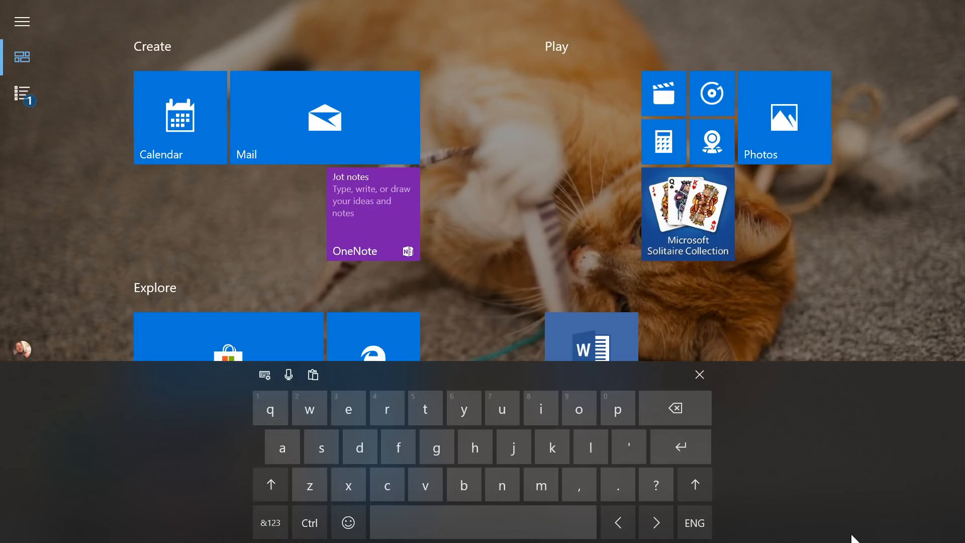
pyautogui.click(348, 523)
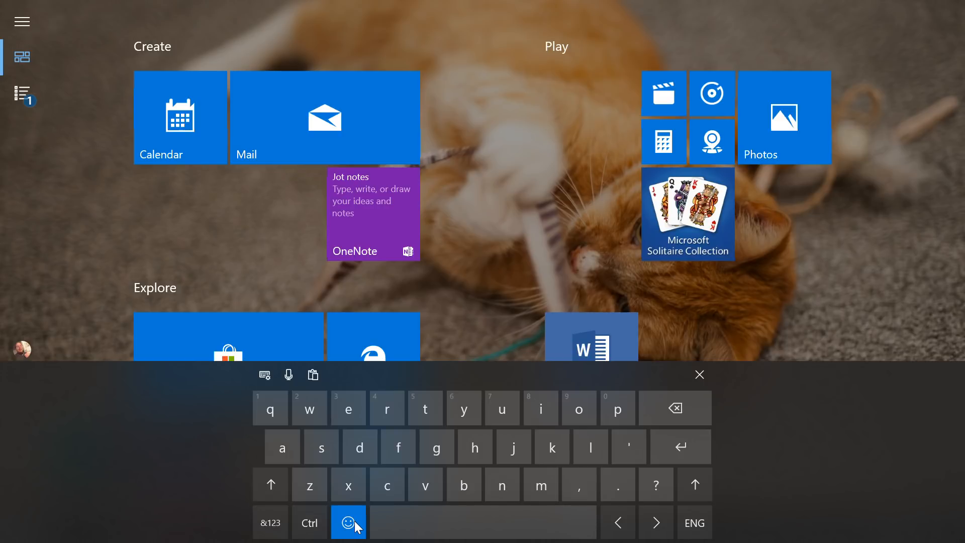
pyautogui.click(348, 522)
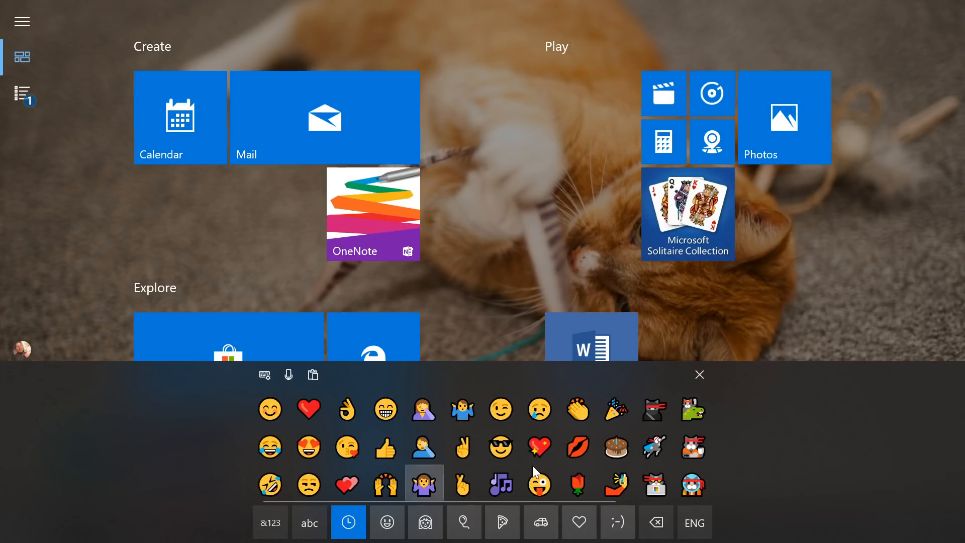
pyautogui.click(387, 523)
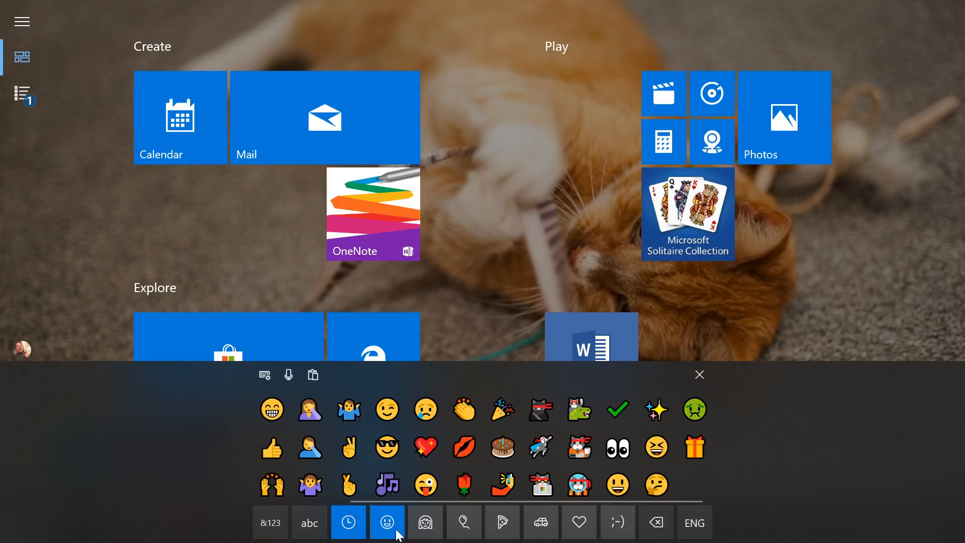
pyautogui.click(424, 523)
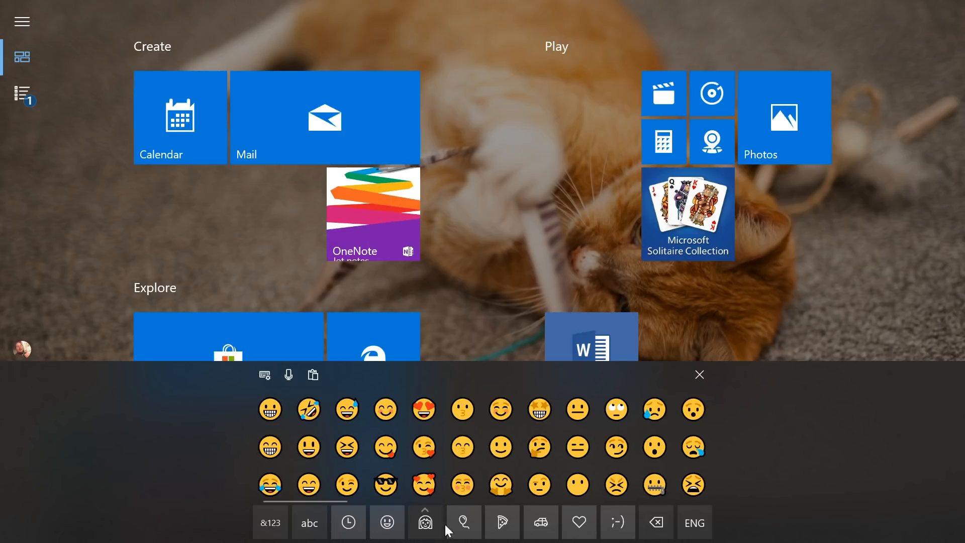
pyautogui.click(425, 522)
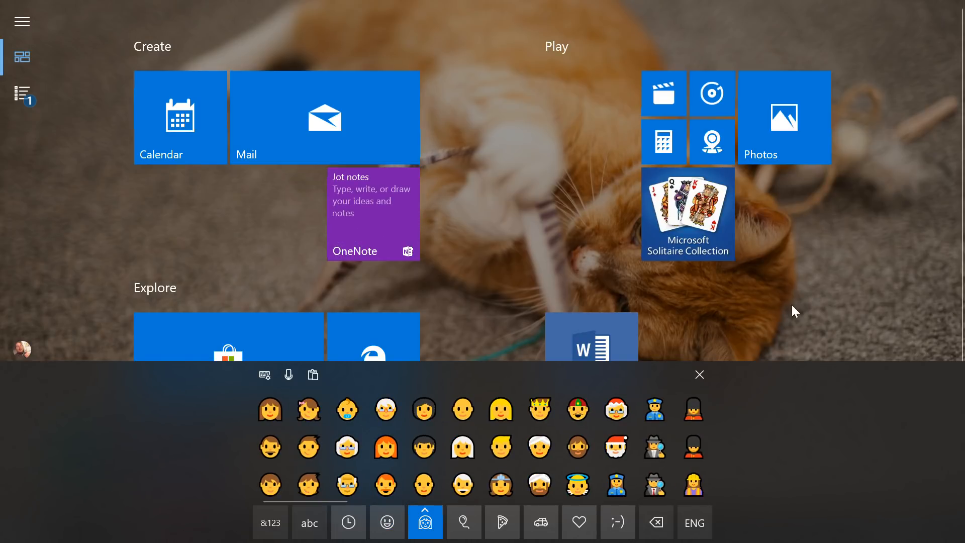
pyautogui.click(698, 374)
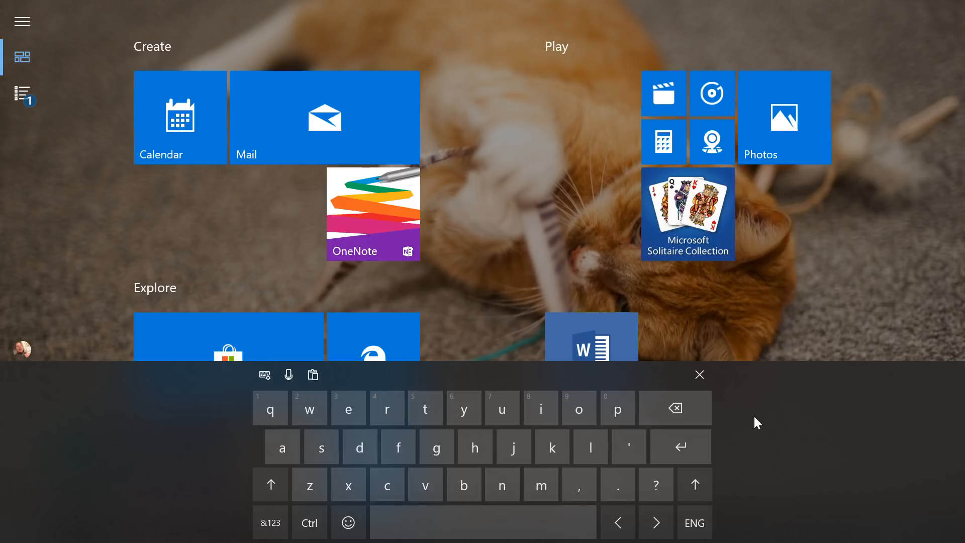
pyautogui.click(699, 374)
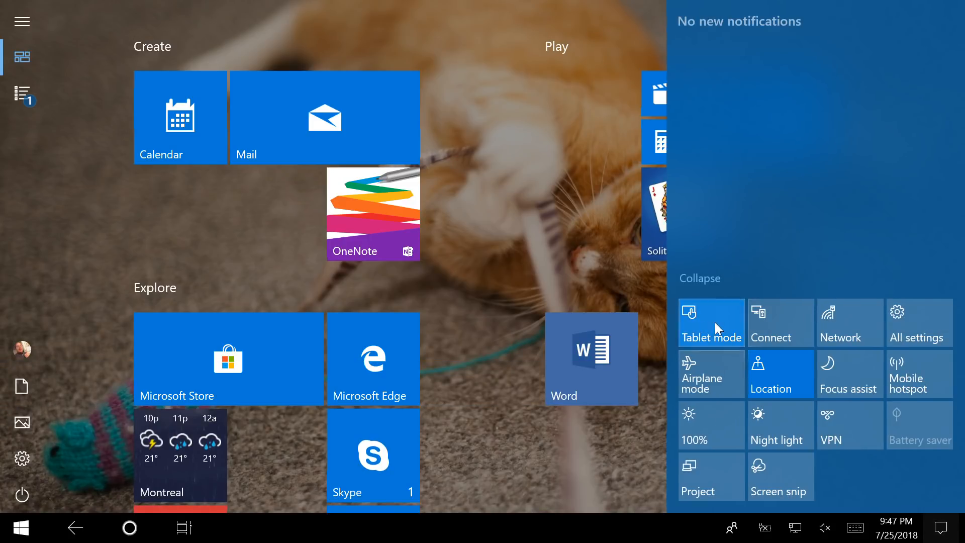
# - Switch tablet mode off, then type 'time' to search
pyautogui.click(711, 323)
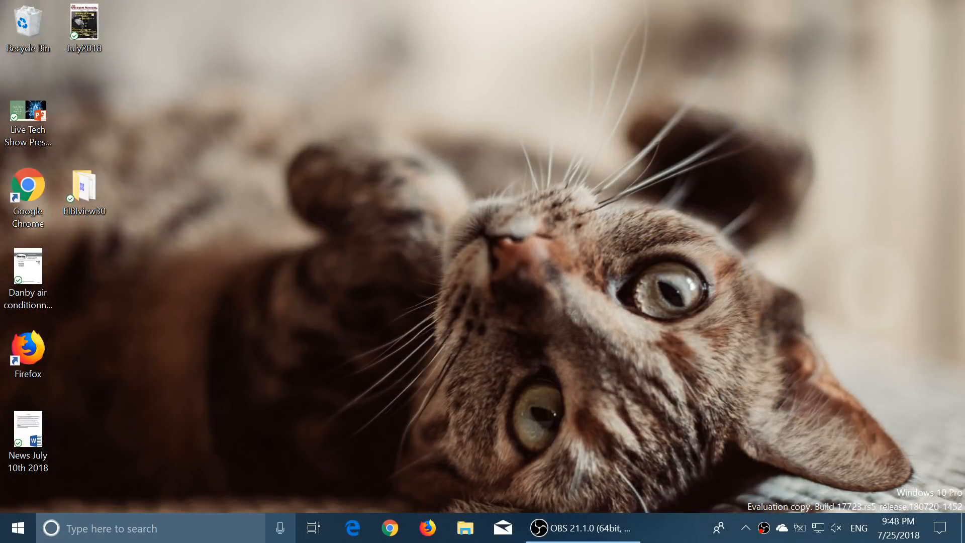
pyautogui.write('time')
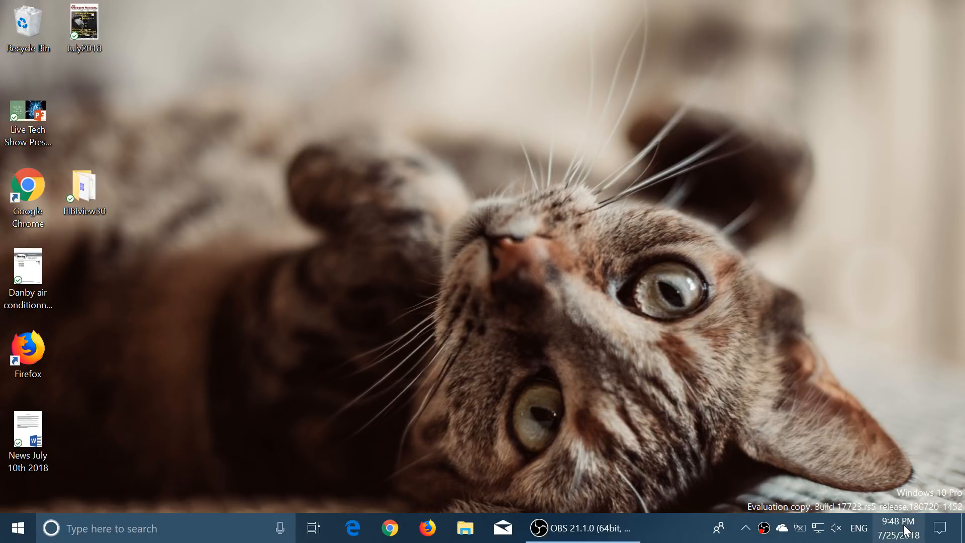
# - Open Date & time settings from the taskbar clock's context menu
pyautogui.rightClick(615, 527)
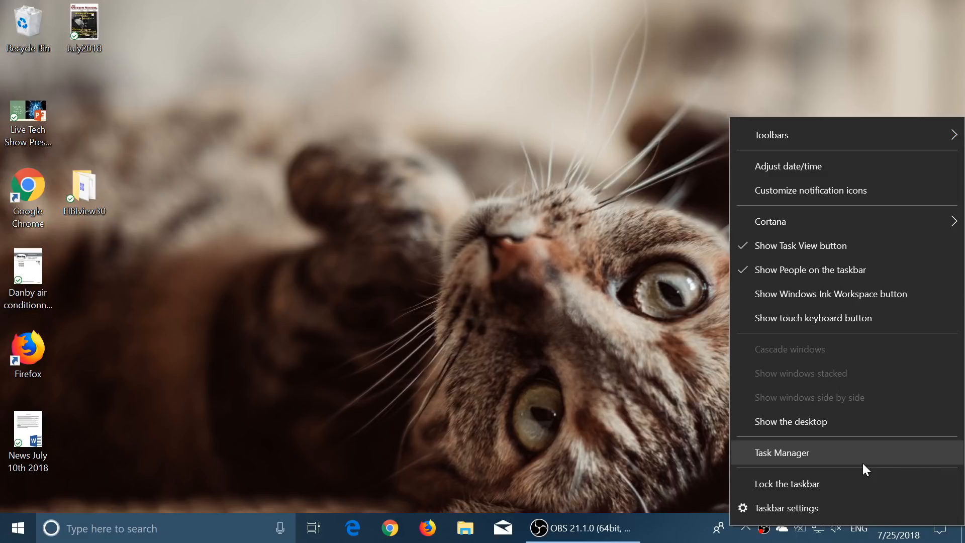
pyautogui.moveTo(800, 175)
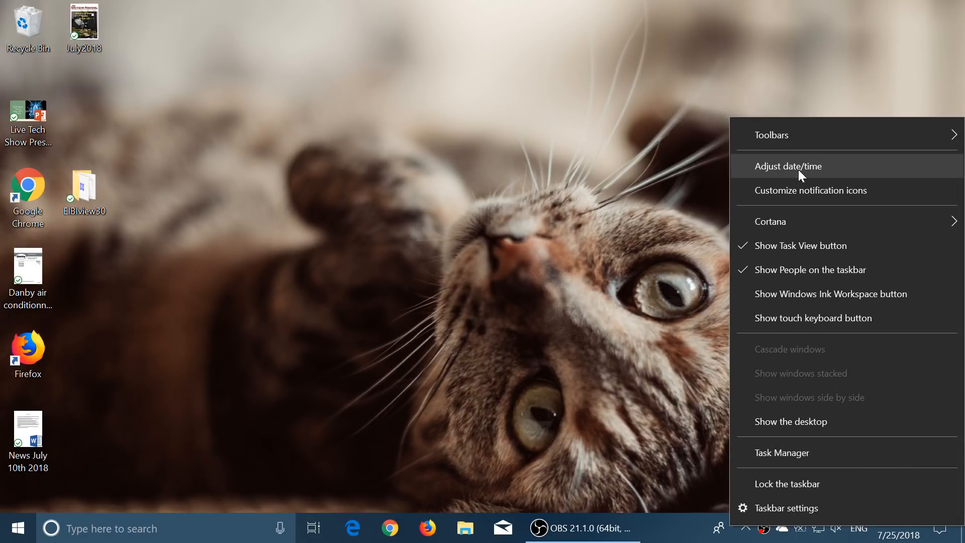
pyautogui.click(789, 167)
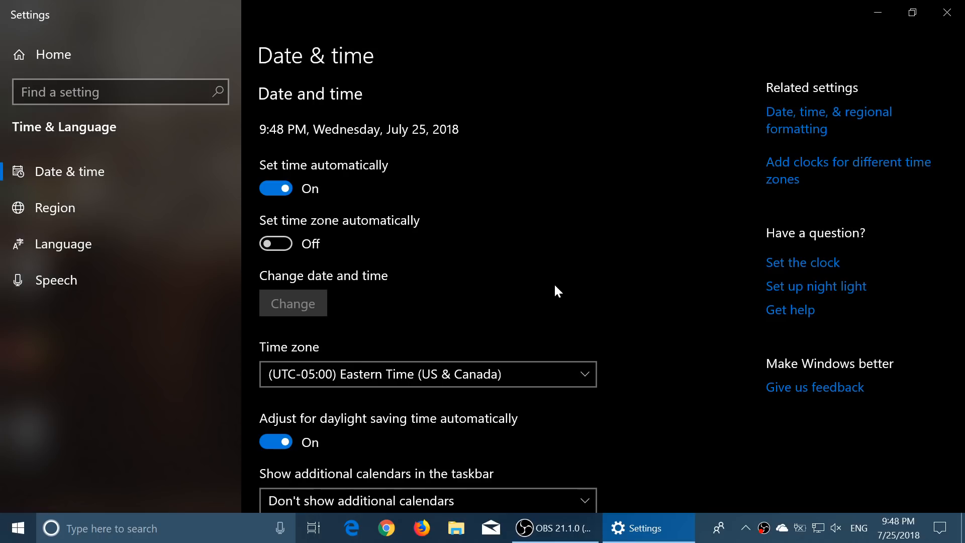
pyautogui.scroll(-3)
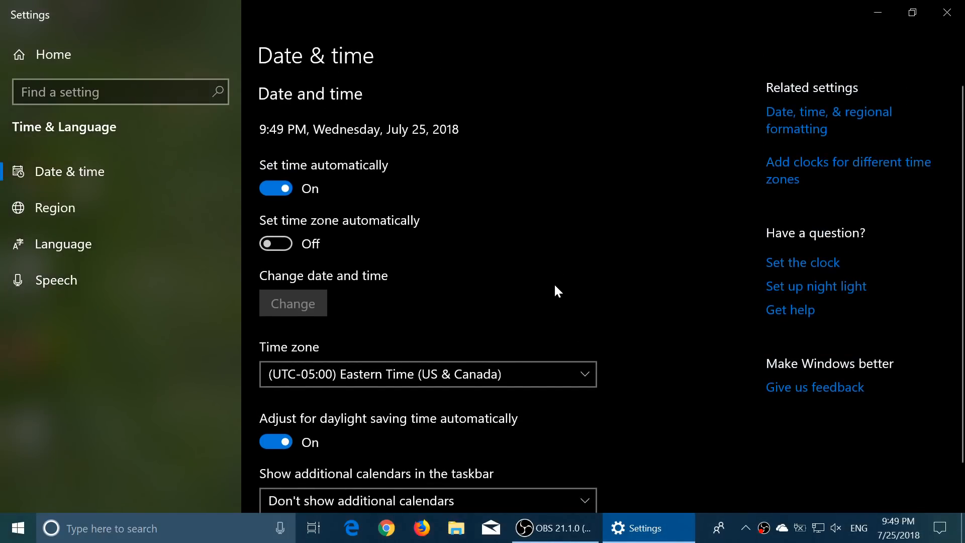
pyautogui.scroll(-3)
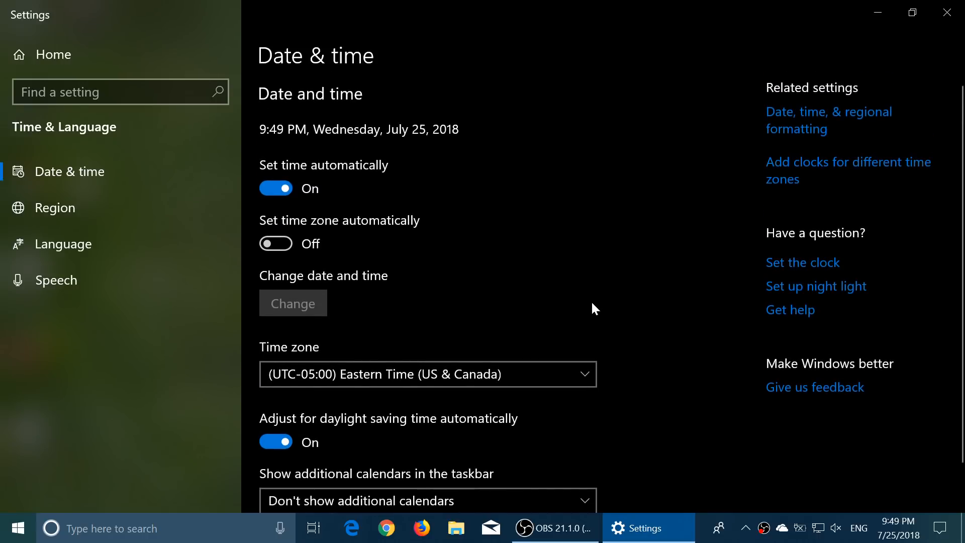
pyautogui.moveTo(462, 321)
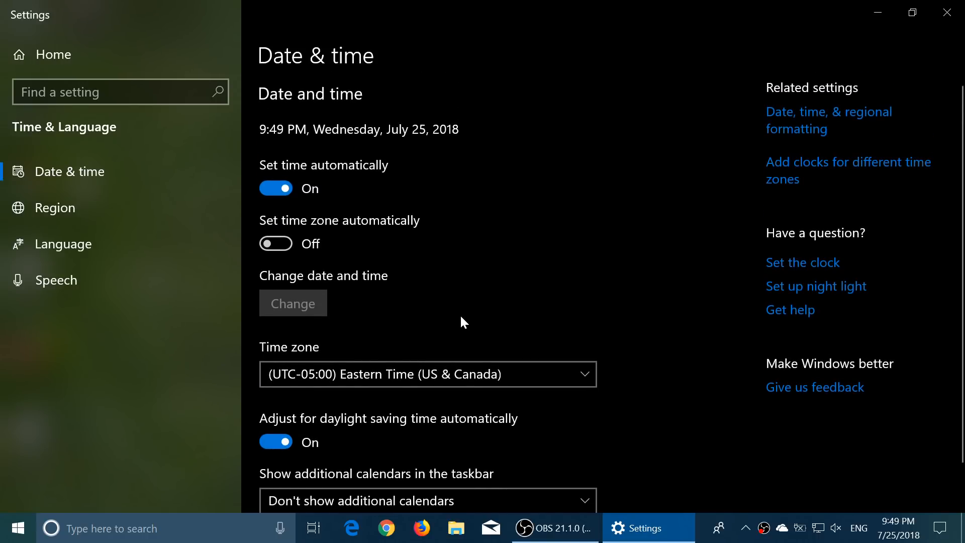
pyautogui.moveTo(532, 272)
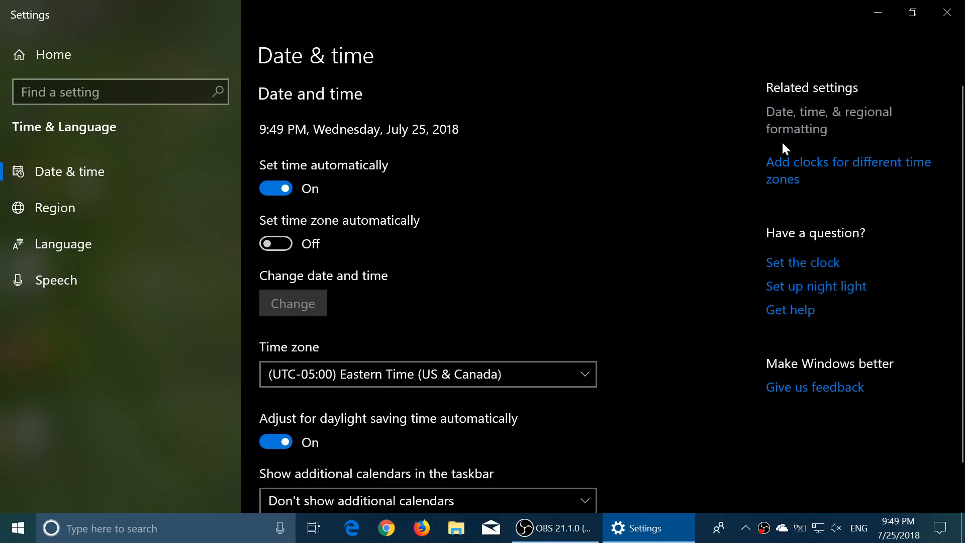
pyautogui.moveTo(728, 199)
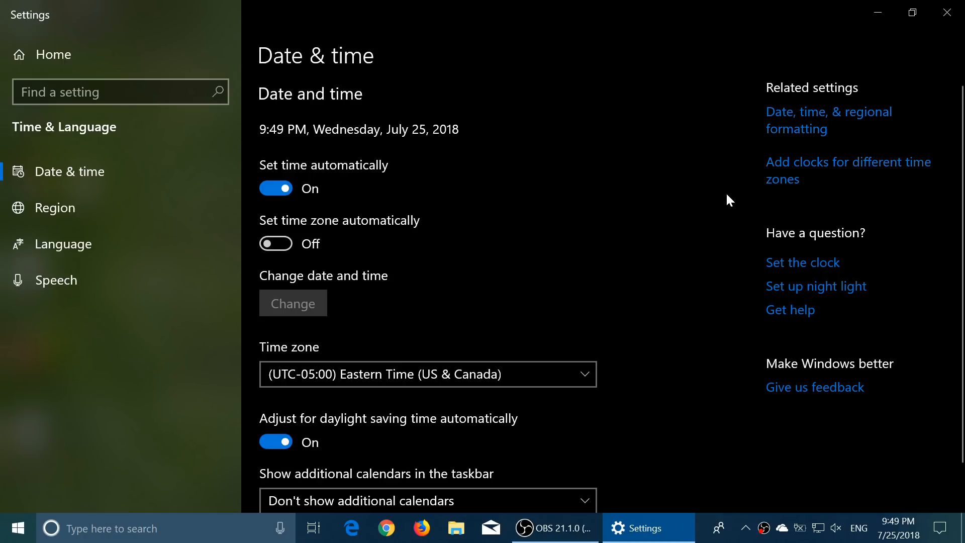
pyautogui.moveTo(796, 129)
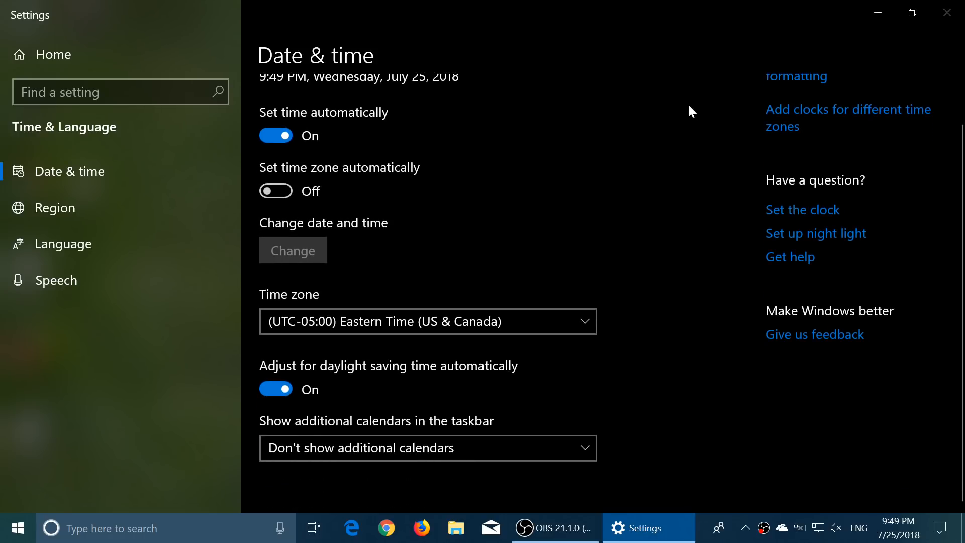
pyautogui.moveTo(948, 12)
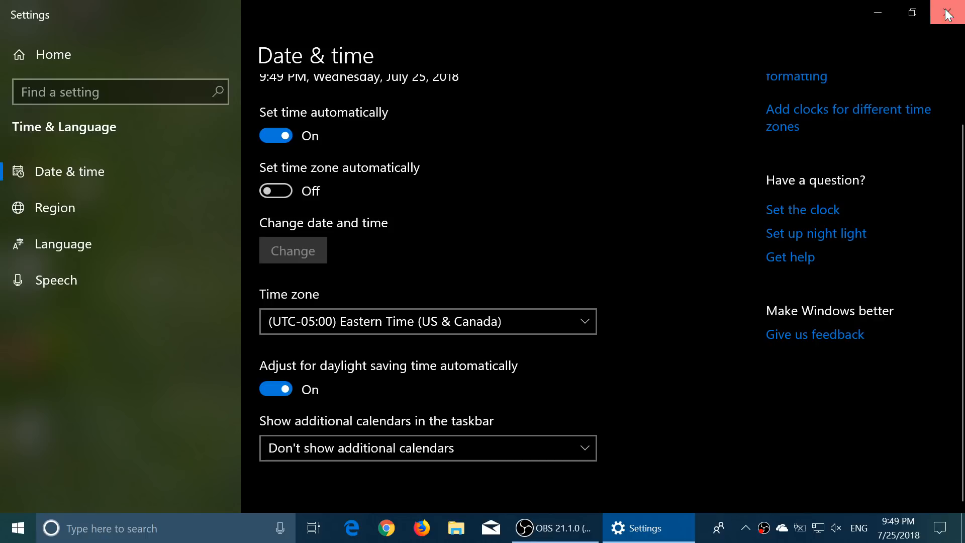
# - Close the Date & time Settings window and open Action Center
pyautogui.click(947, 13)
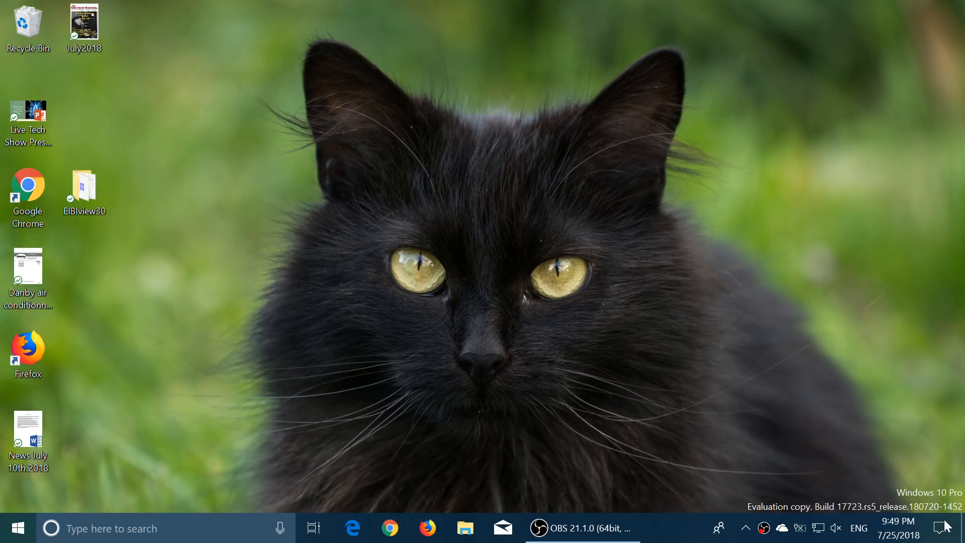
pyautogui.moveTo(947, 528)
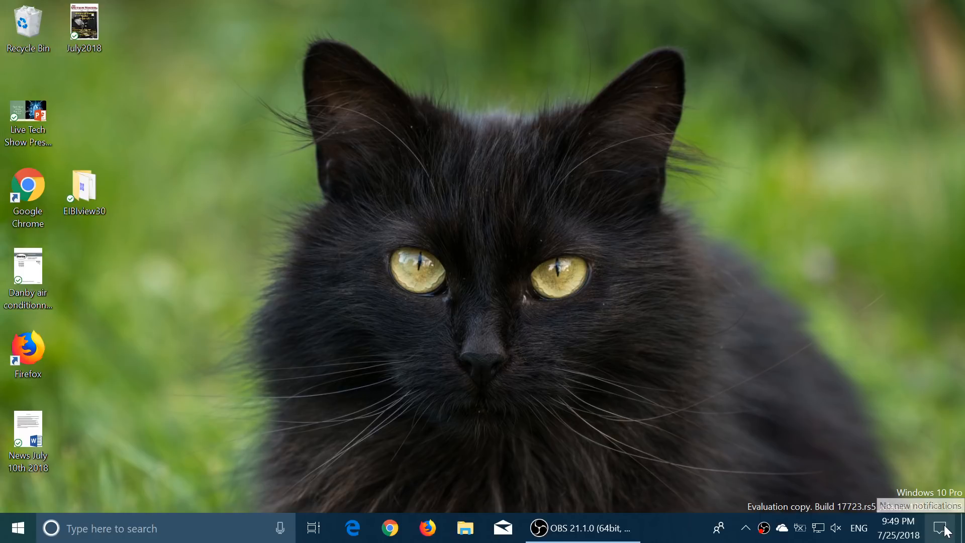
pyautogui.click(940, 528)
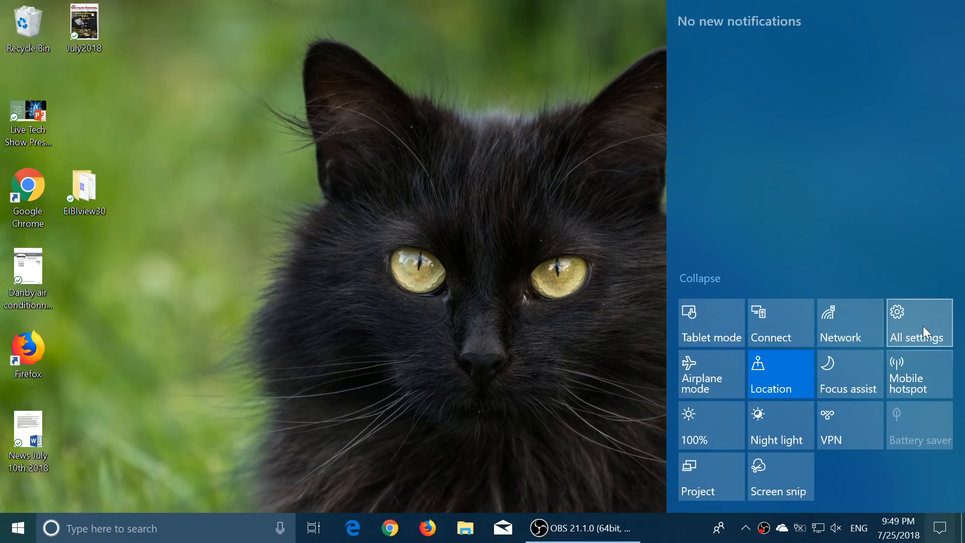
# - Open All settings and go to the Family & other users page
pyautogui.click(916, 322)
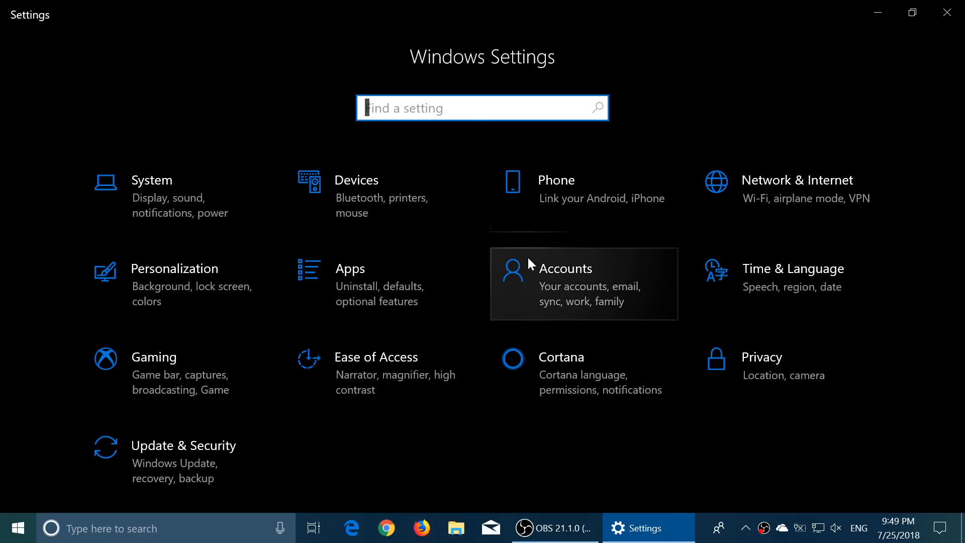
pyautogui.moveTo(559, 302)
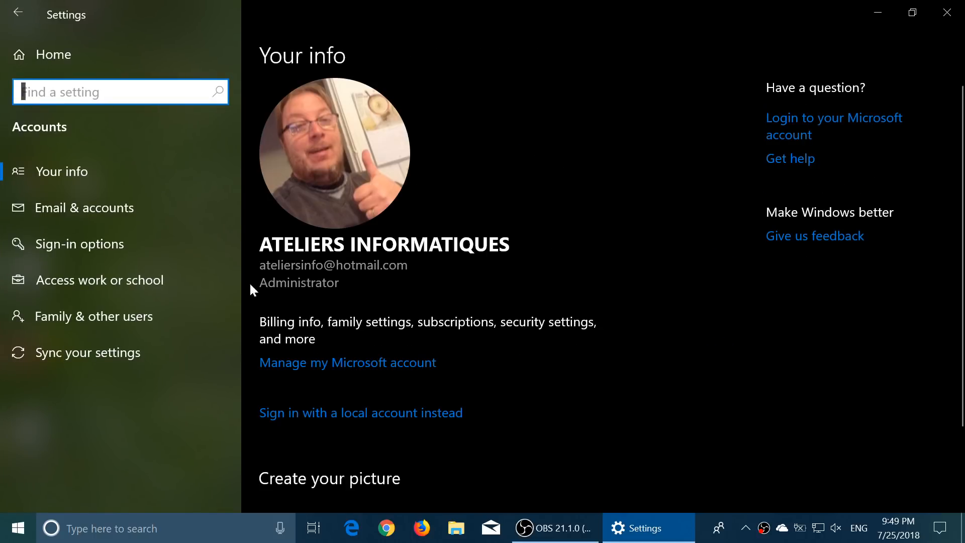
pyautogui.moveTo(228, 290)
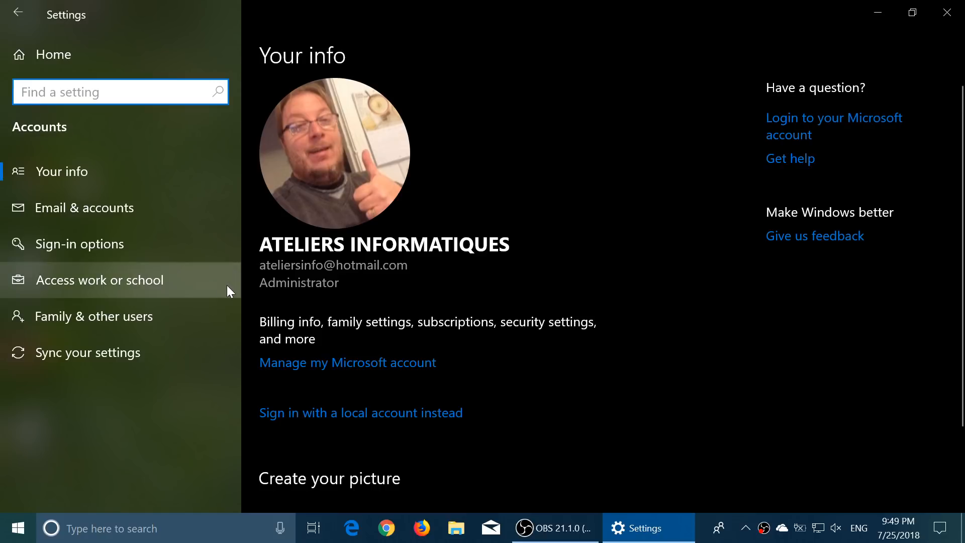
pyautogui.moveTo(176, 309)
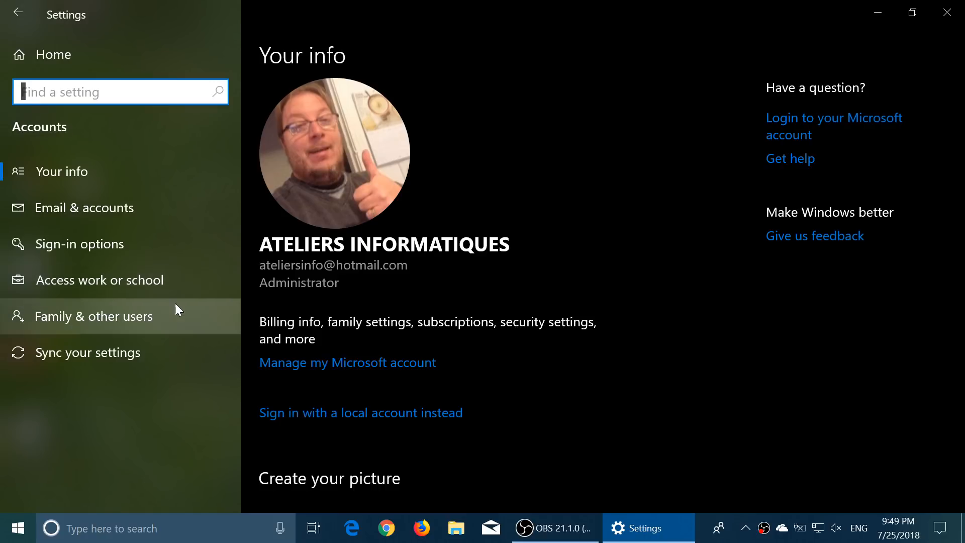
pyautogui.click(94, 315)
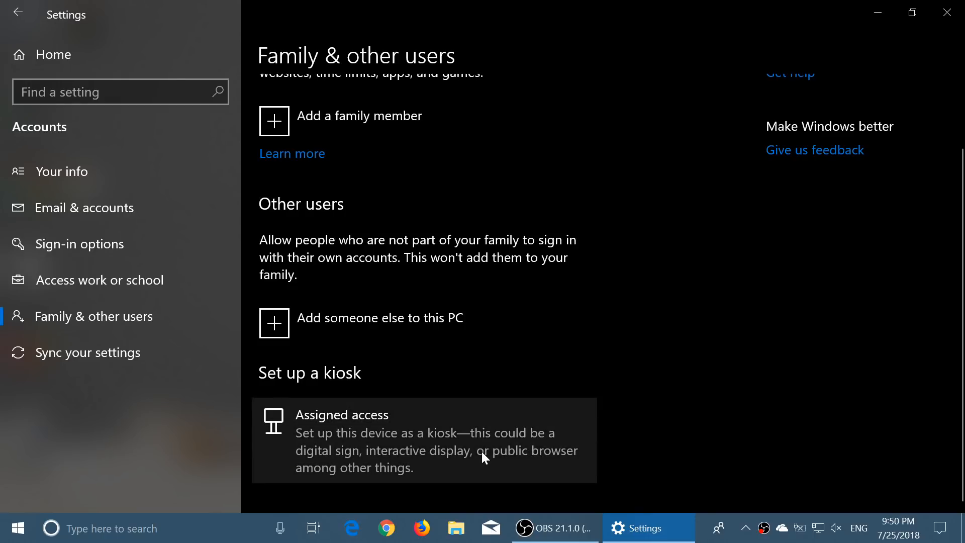
# - Open the Set up a kiosk page for assigned access
pyautogui.click(424, 440)
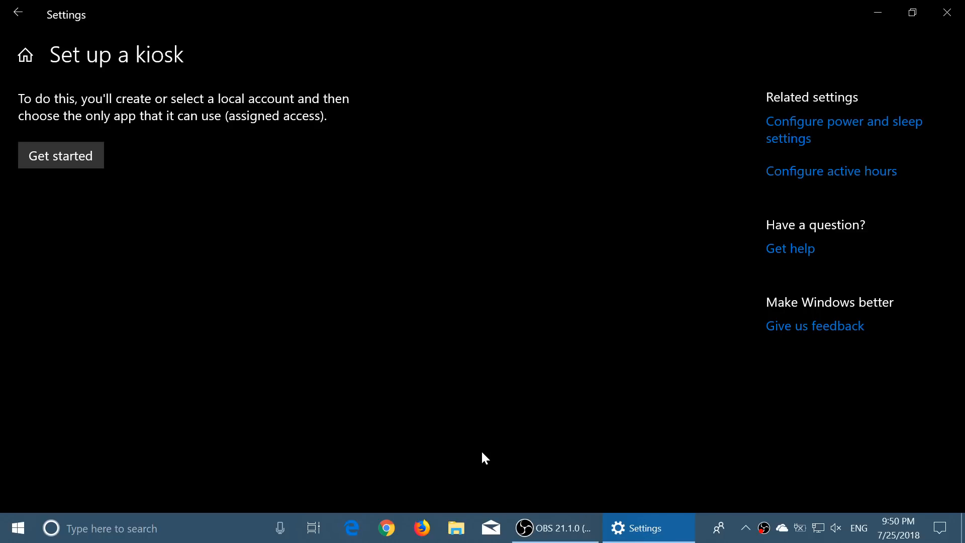
pyautogui.moveTo(148, 315)
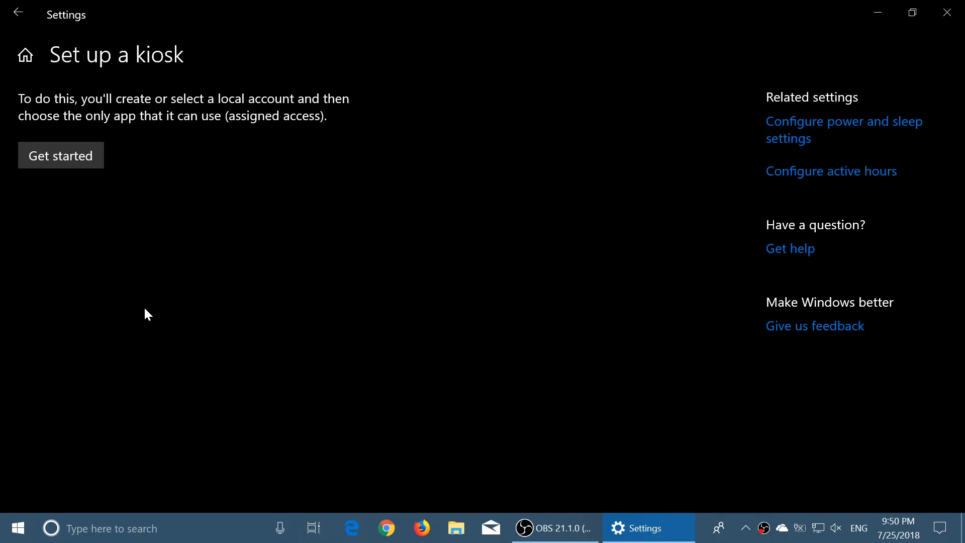
pyautogui.moveTo(138, 110)
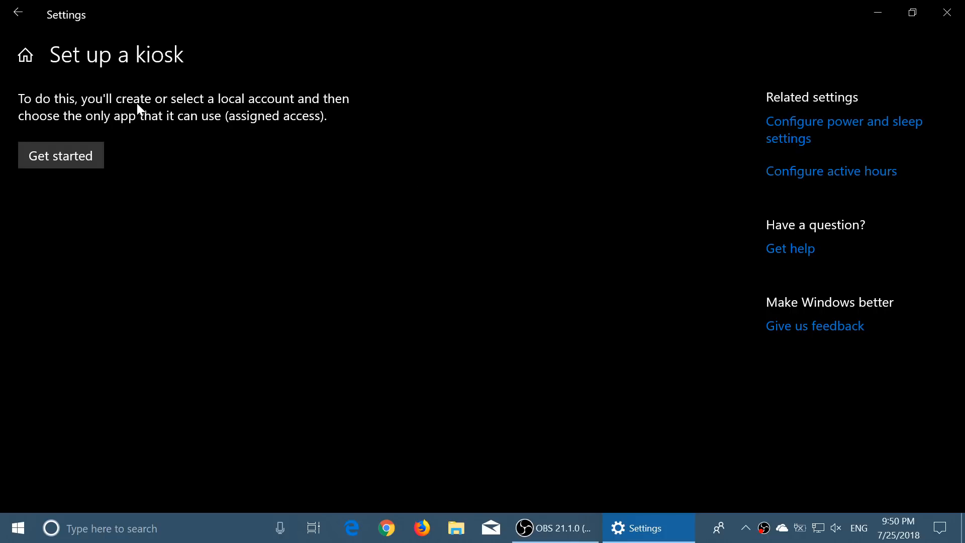
pyautogui.moveTo(516, 144)
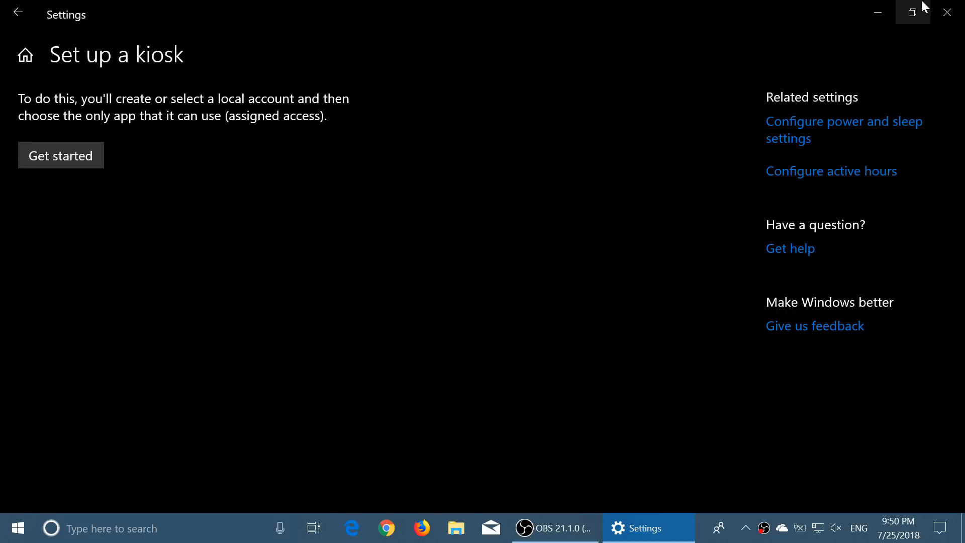
pyautogui.moveTo(951, 12)
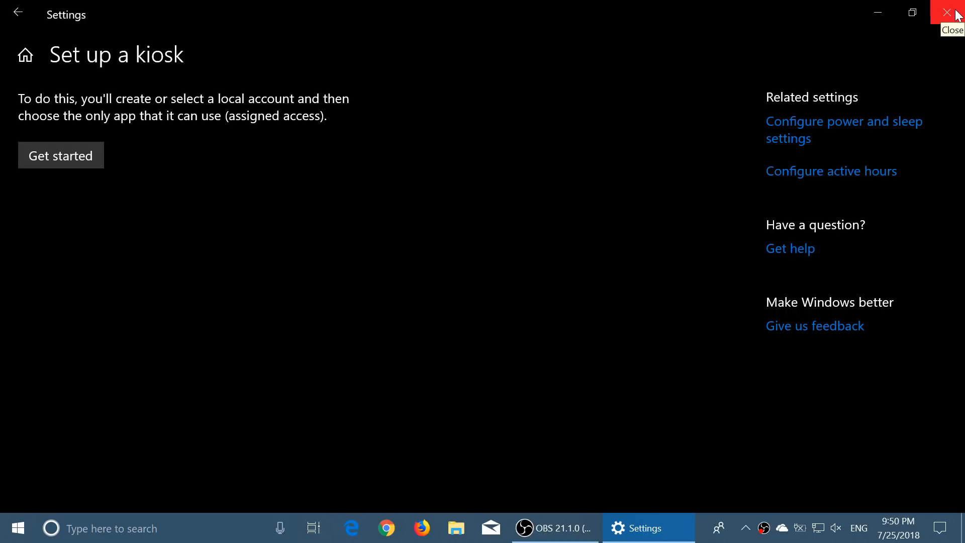
pyautogui.moveTo(956, 14)
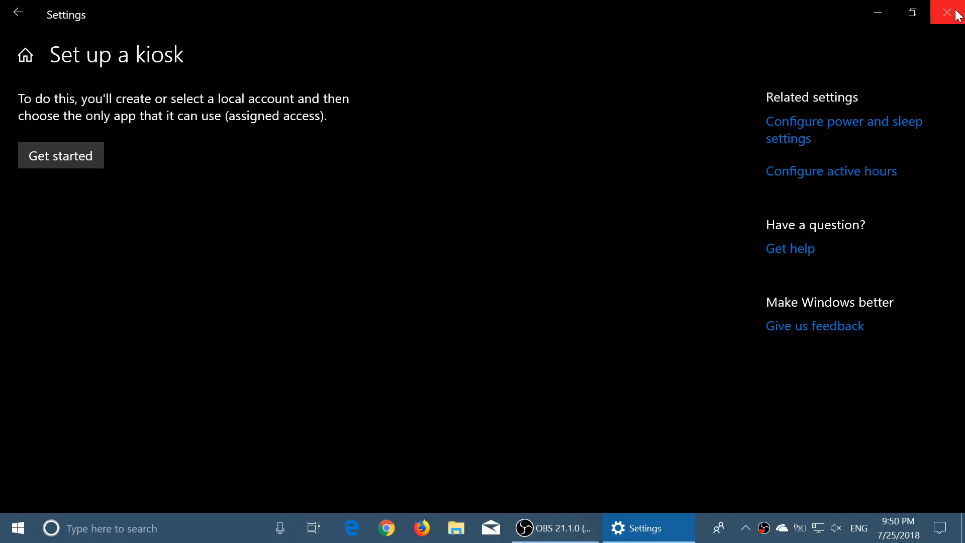
pyautogui.moveTo(951, 12)
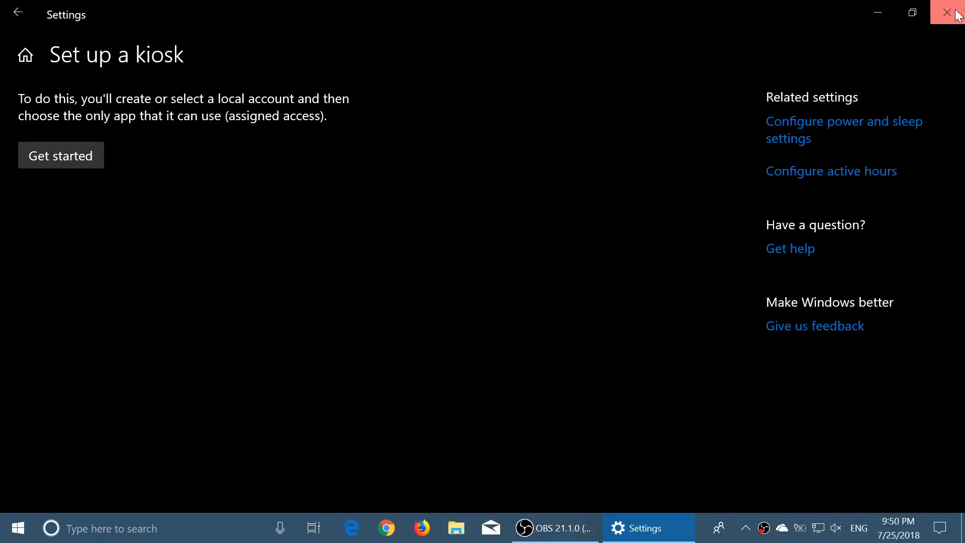
# - Close the kiosk Settings window, then click the Action Center taskbar icon
pyautogui.click(953, 12)
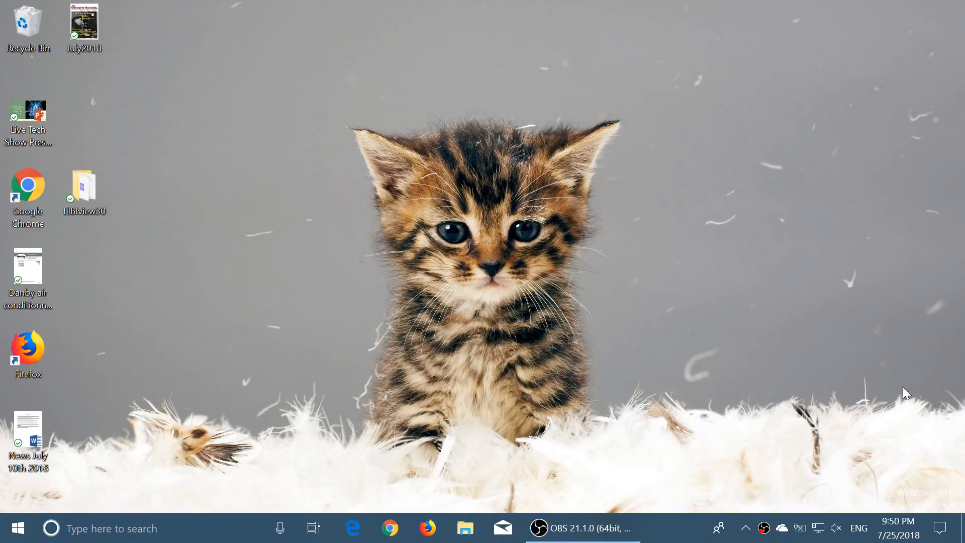
pyautogui.click(941, 528)
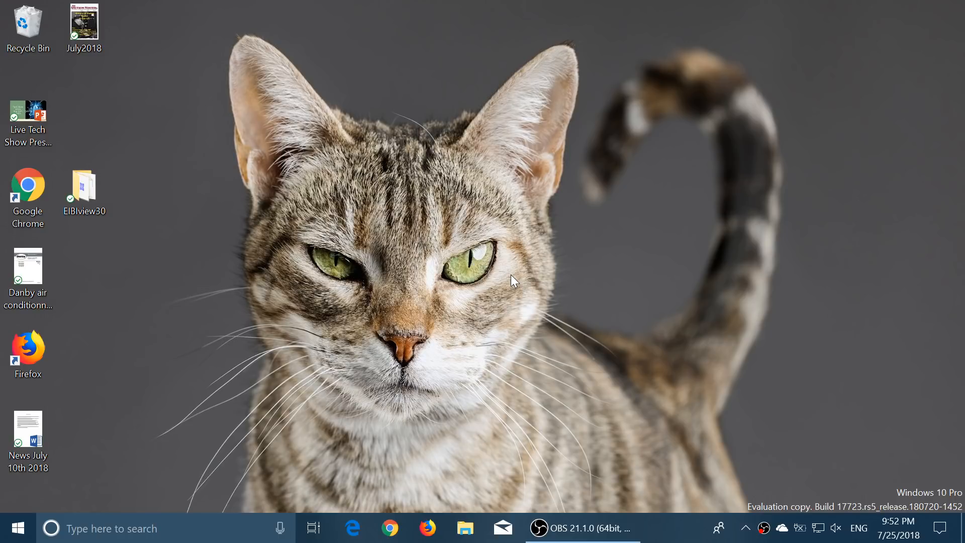
pyautogui.moveTo(727, 261)
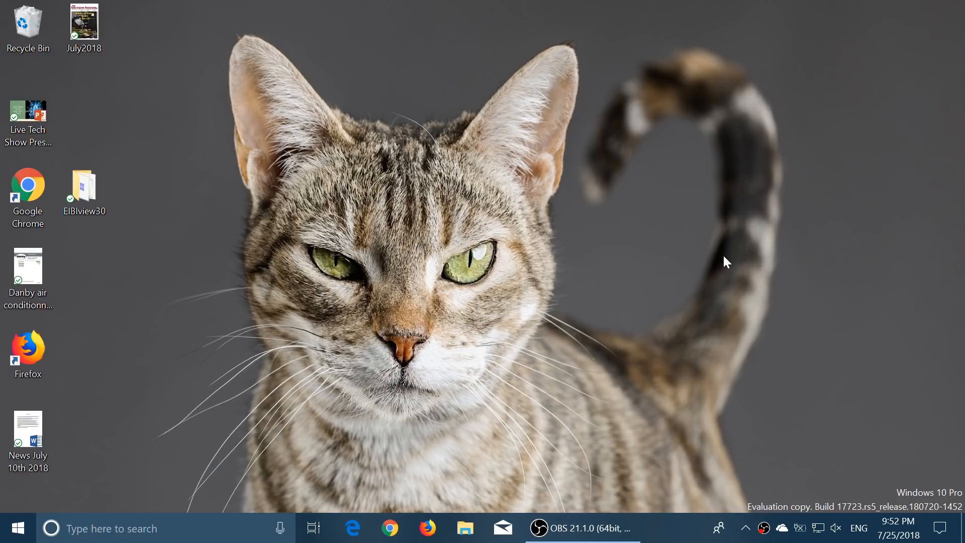
pyautogui.moveTo(639, 194)
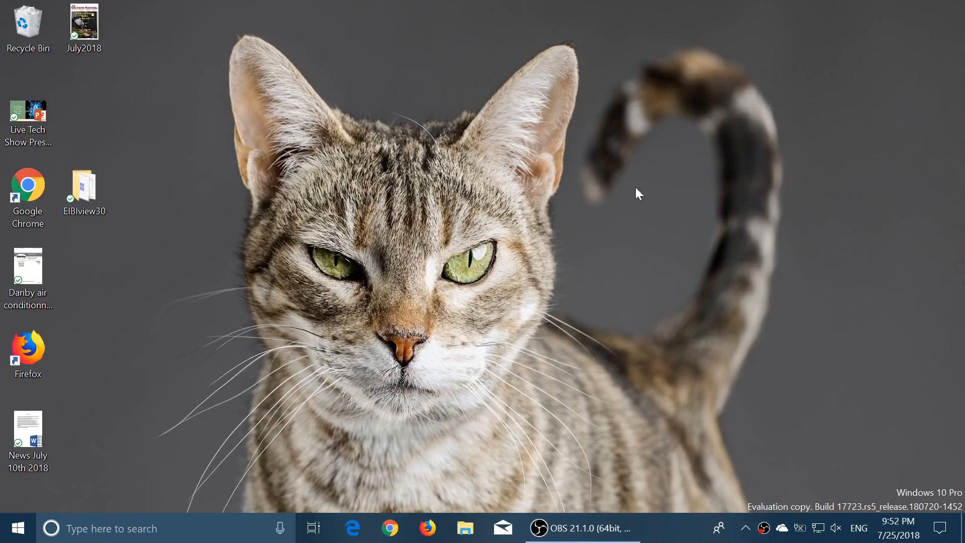
pyautogui.moveTo(456, 179)
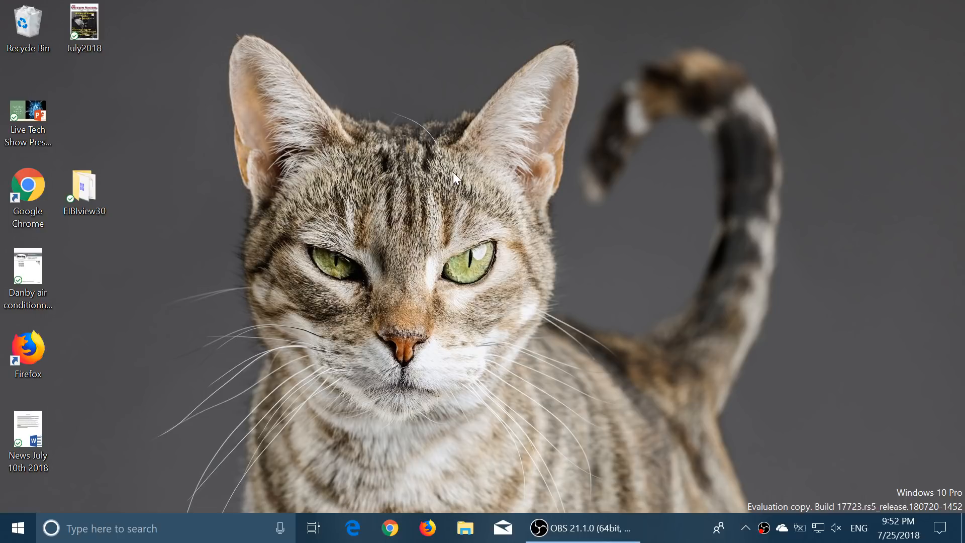
pyautogui.moveTo(474, 356)
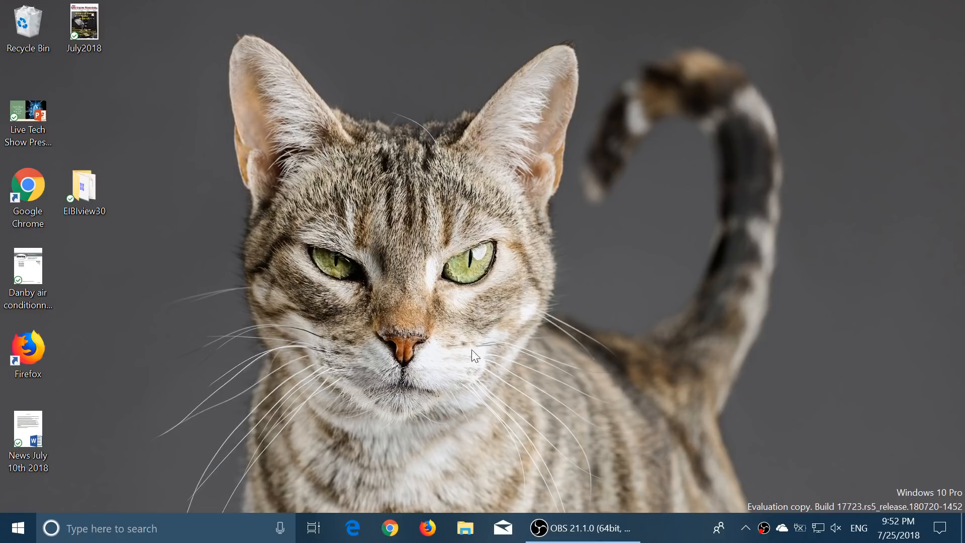
pyautogui.moveTo(650, 384)
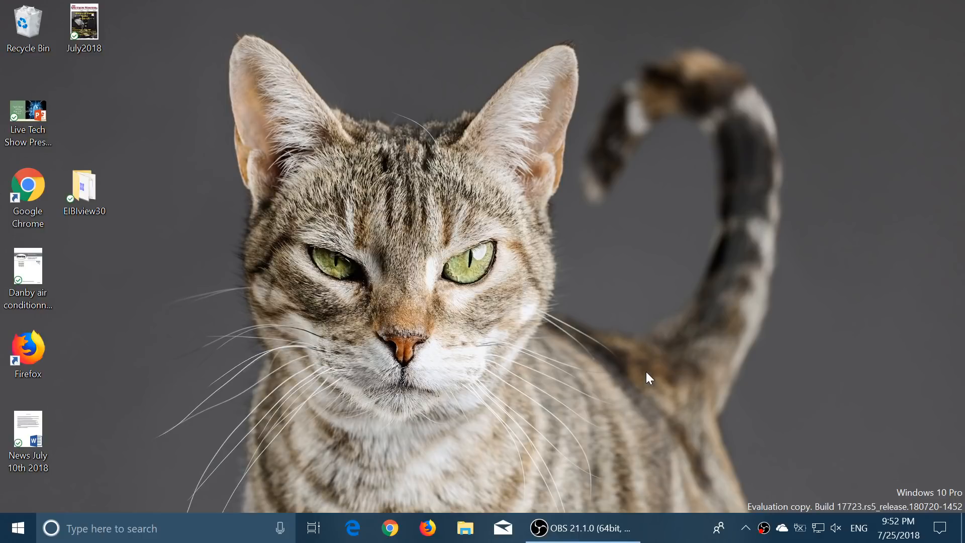
pyautogui.moveTo(842, 396)
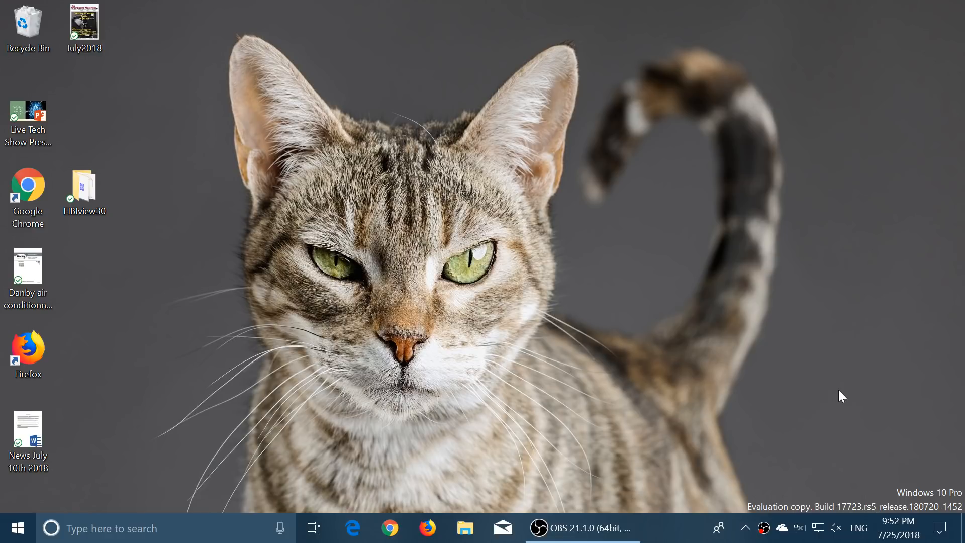
pyautogui.moveTo(378, 436)
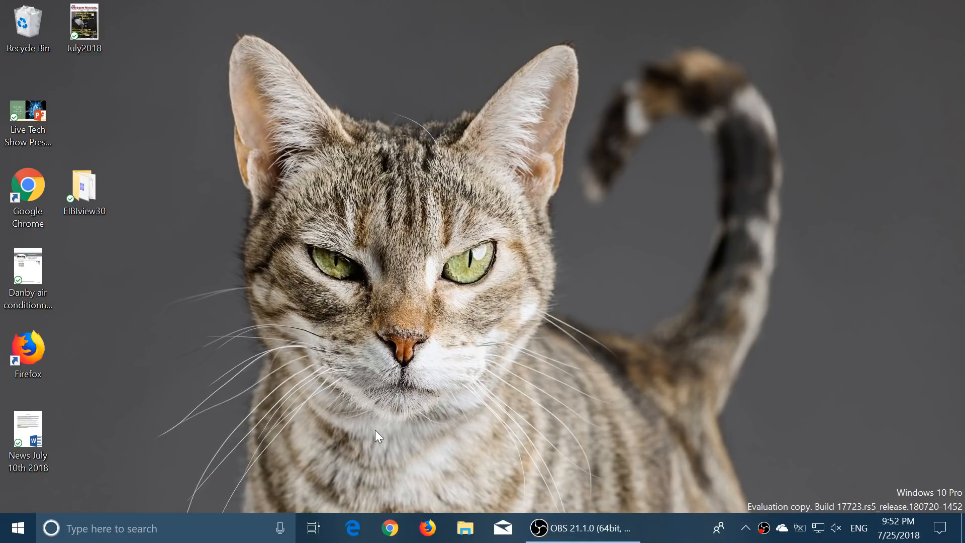
pyautogui.moveTo(17, 528)
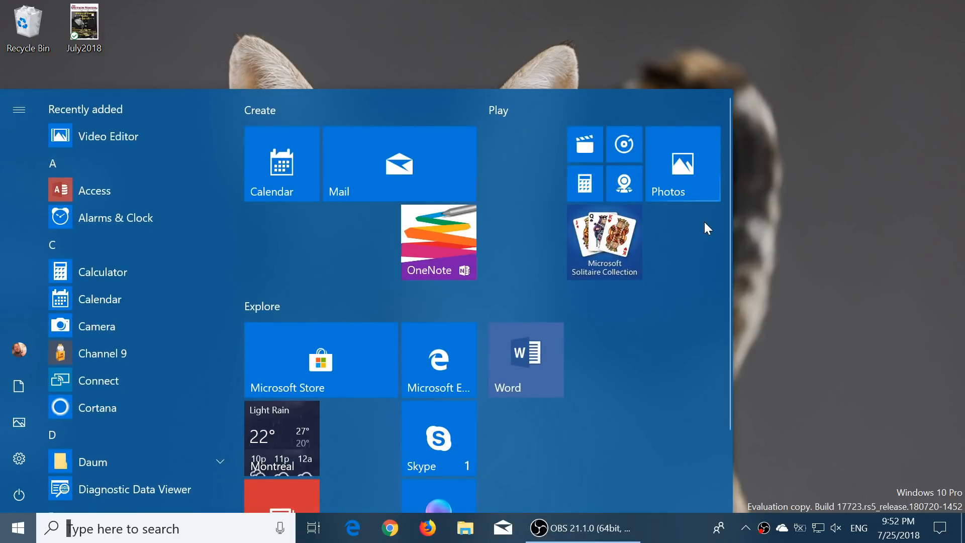
pyautogui.click(17, 528)
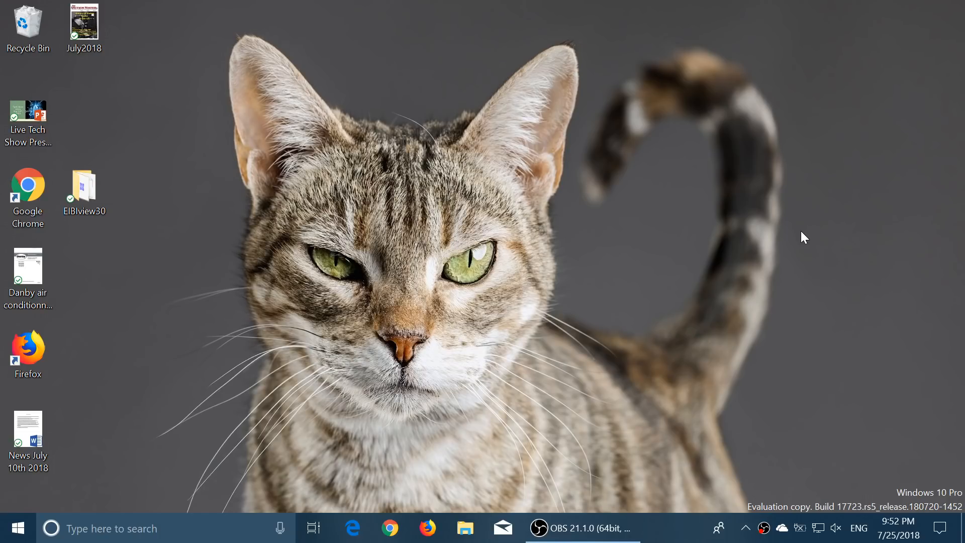